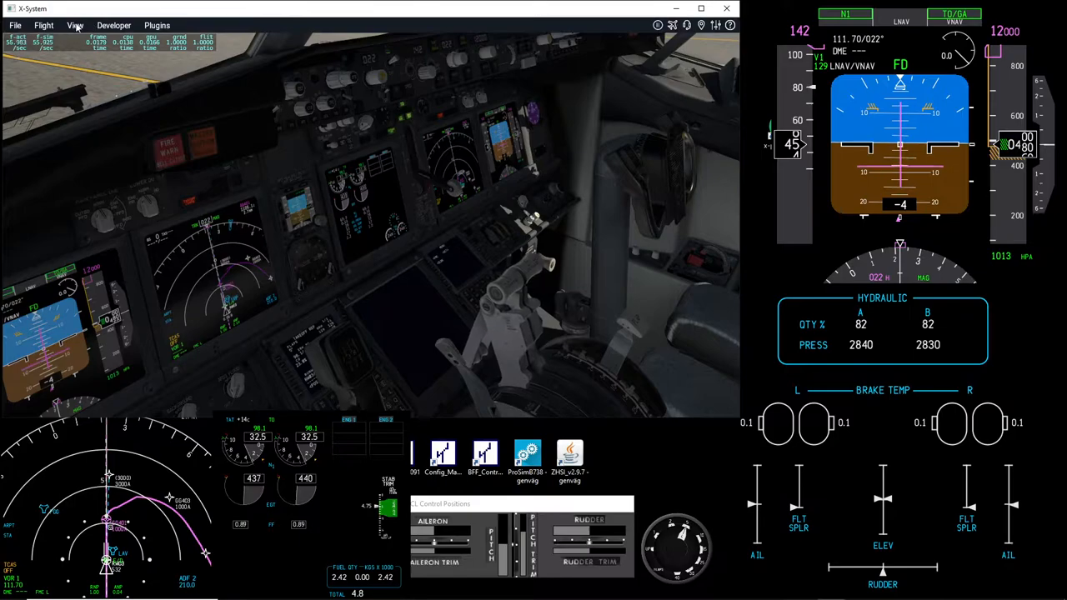
Show the View menu's Move submenu with its camera movement commands over the 737 cockpit.
left_click(77, 20)
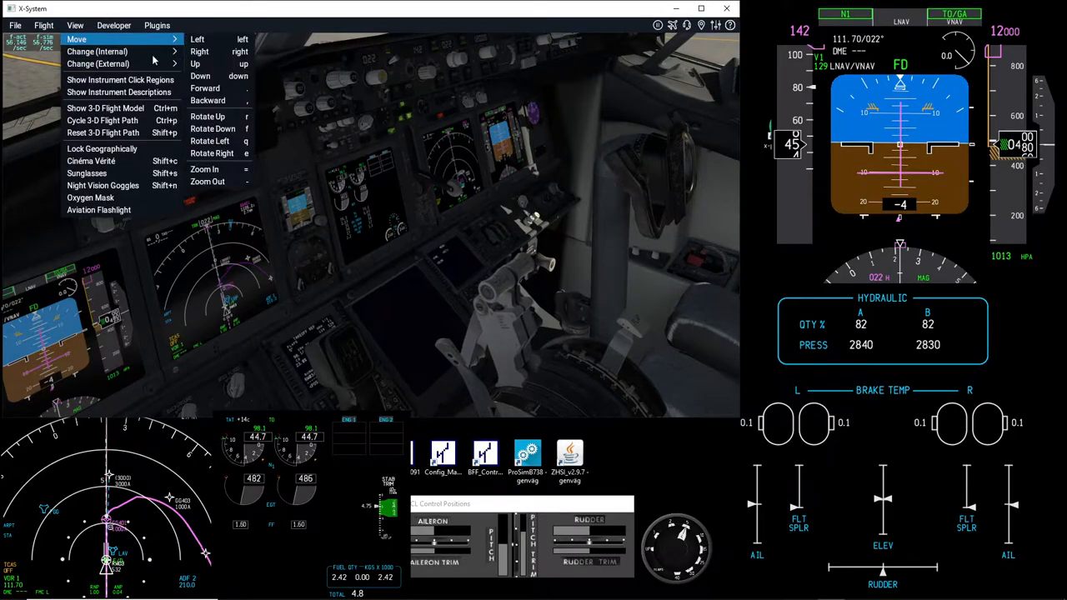